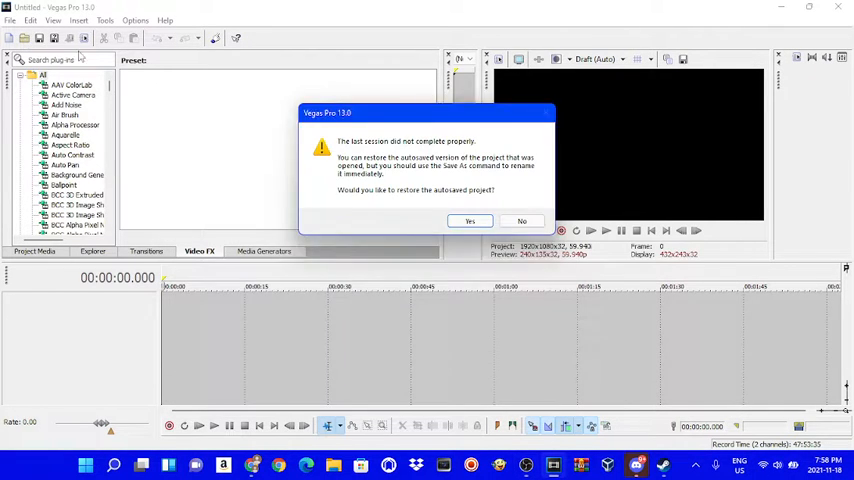
# Decline the autosave restore and browse Downloads > Video to Nick Jr. Productions (2005).mp4
pyautogui.click(520, 220)
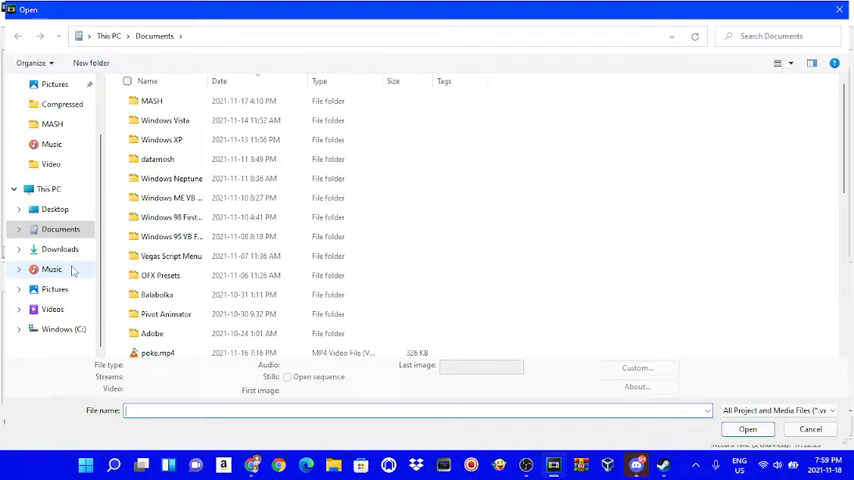
pyautogui.scroll(-3)
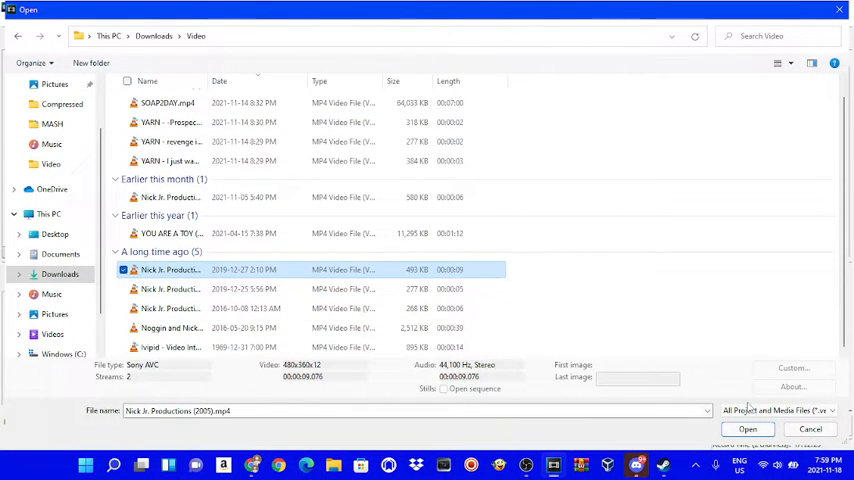
# Place the Nick Jr. Productions (2005) clip on the timeline and enable Normalize on its audio event
pyautogui.click(748, 428)
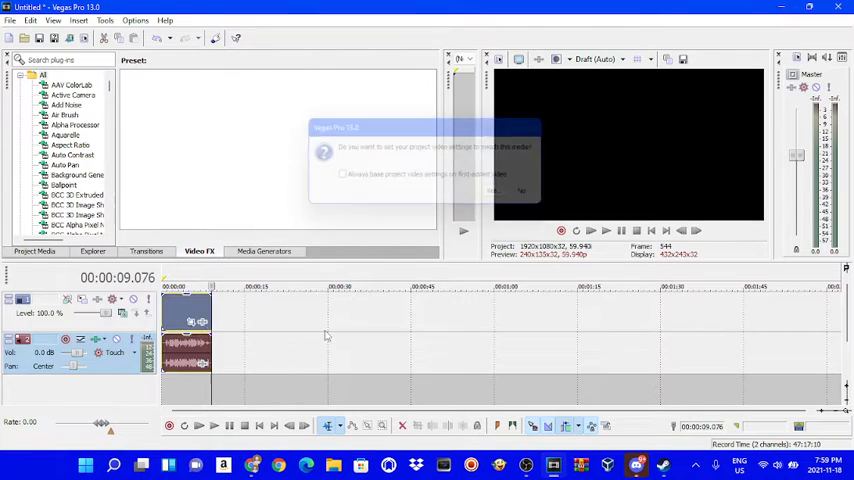
pyautogui.click(520, 190)
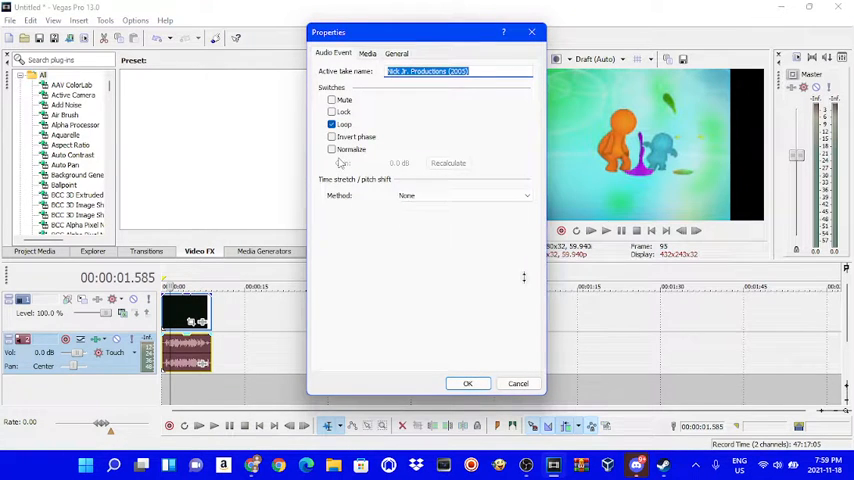
pyautogui.click(332, 148)
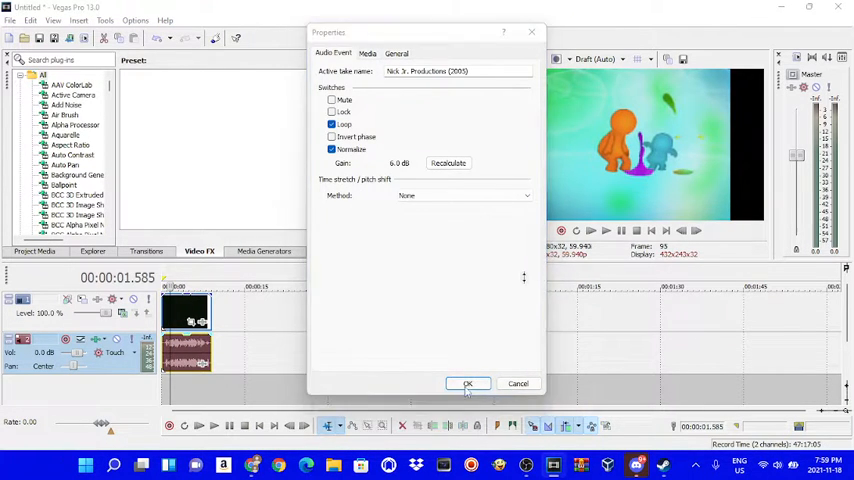
pyautogui.click(468, 384)
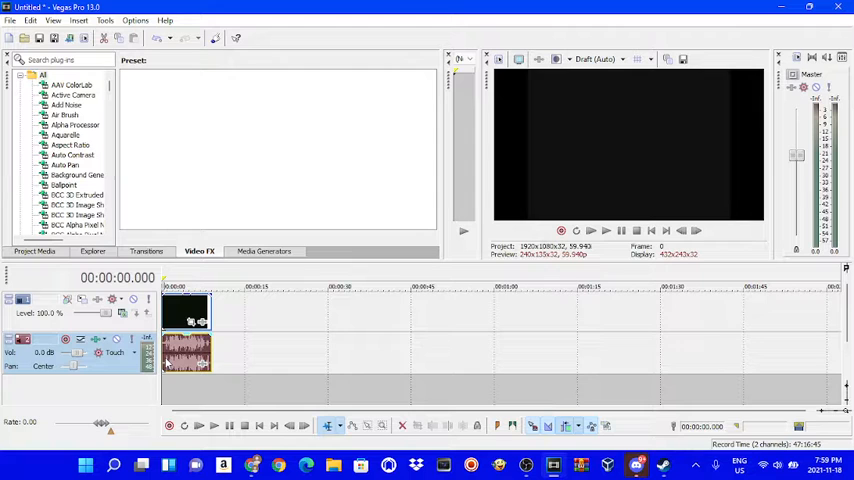
# Review the video event's Properties, then bring up the audio event's Plug-In Chooser
pyautogui.rightClick(184, 310)
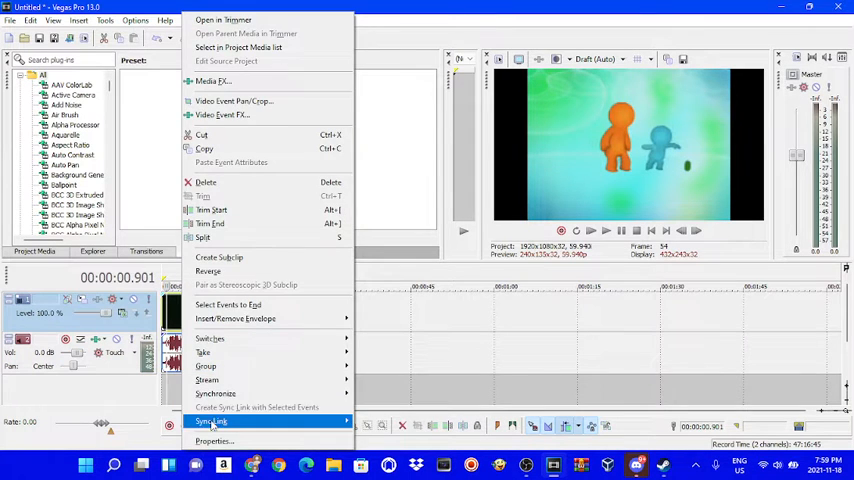
pyautogui.click(212, 440)
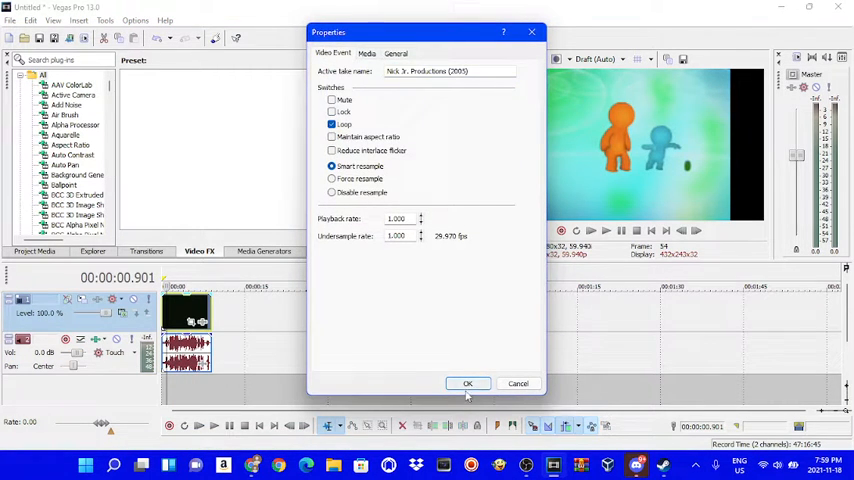
pyautogui.click(468, 384)
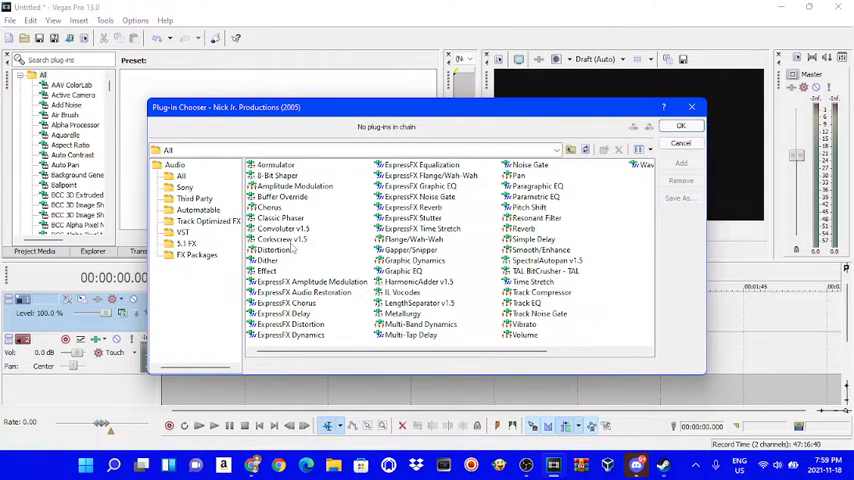
# Add the Corkscrew plug-in, tweak its knobs in Audio Event FX, and play the result
pyautogui.click(680, 144)
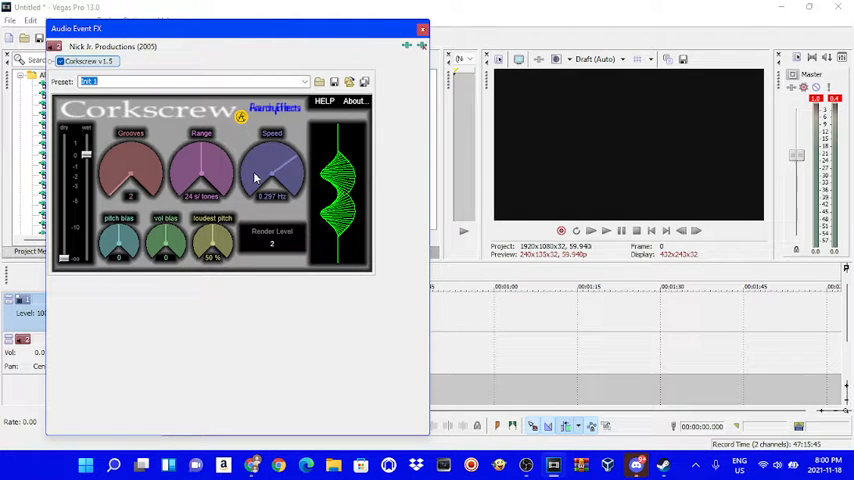
pyautogui.moveTo(256, 178); pyautogui.dragTo(268, 160)
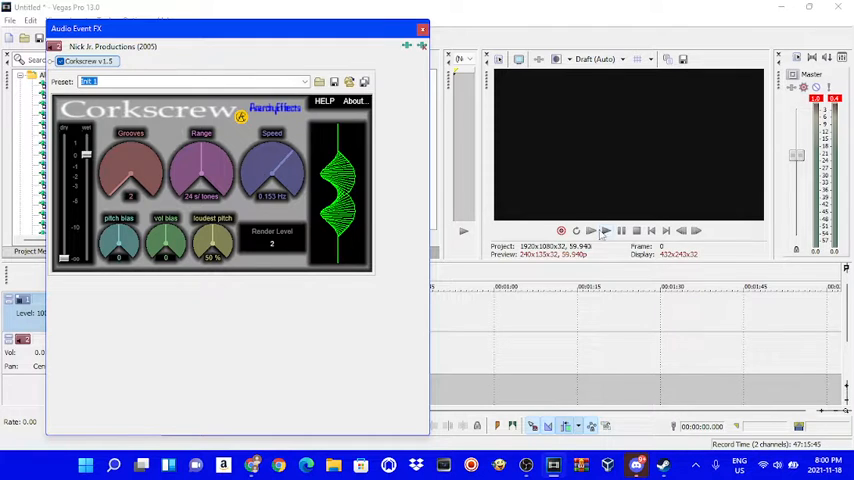
pyautogui.click(590, 232)
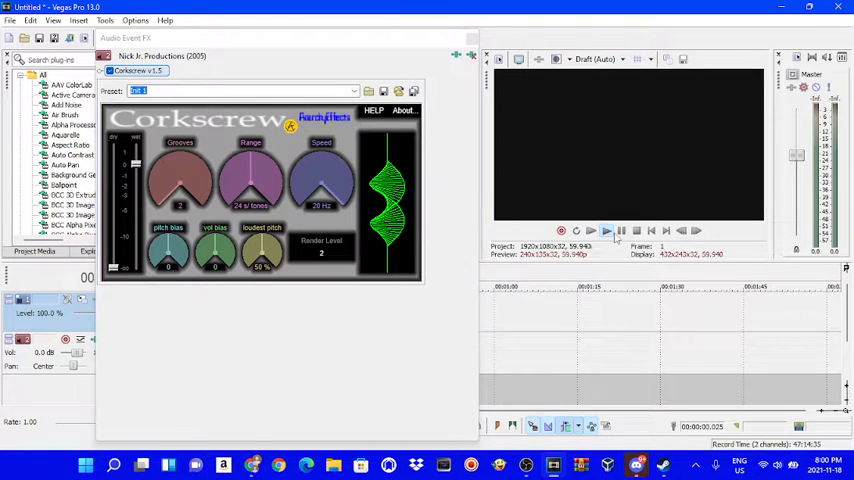
pyautogui.click(590, 230)
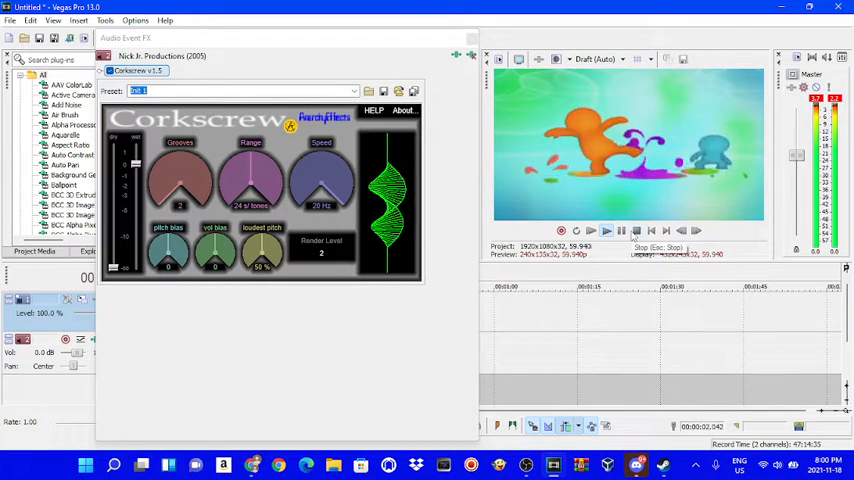